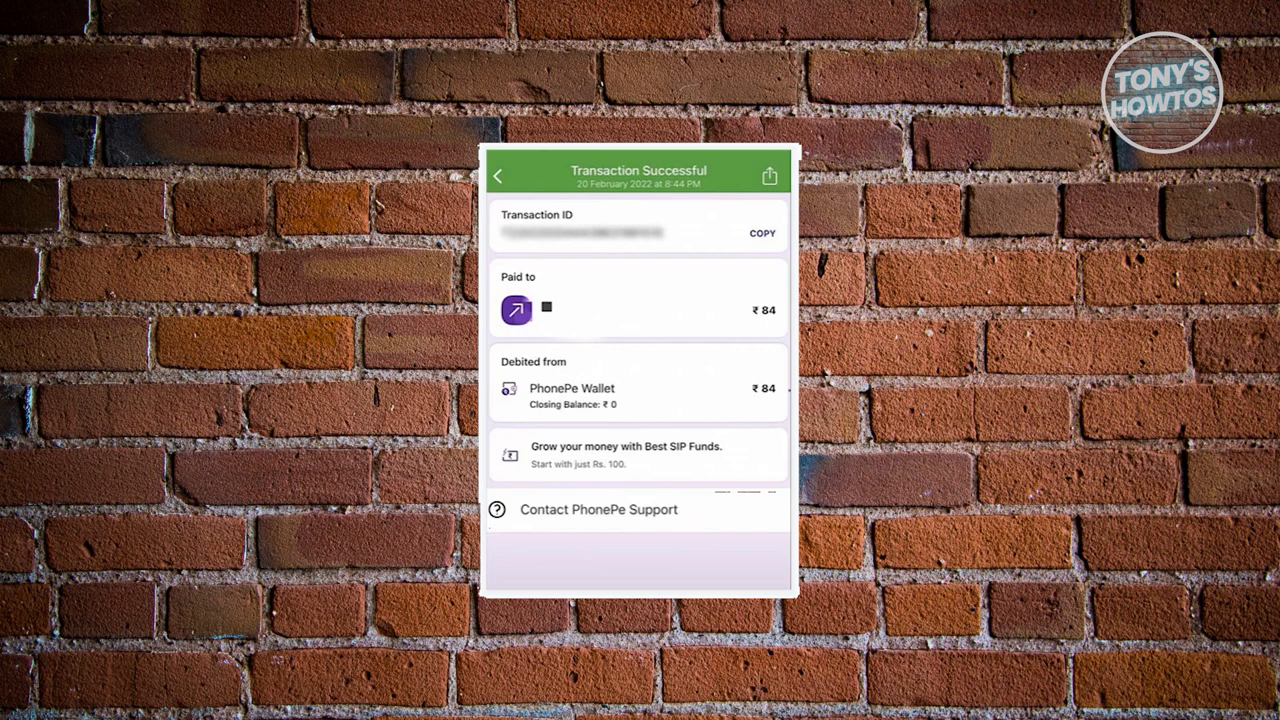
# Reach PhonePe Support for the ₹84 wallet transaction, showing Contact Us and Grievances options
pyautogui.click(598, 509)
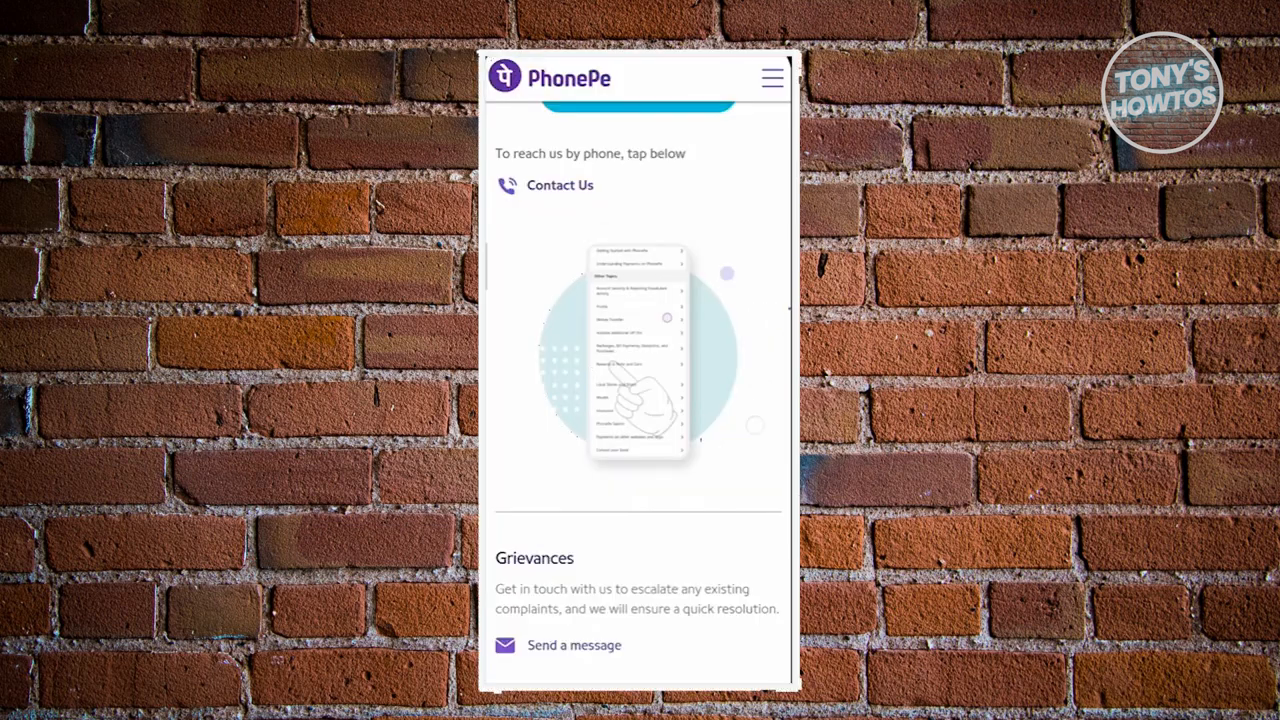